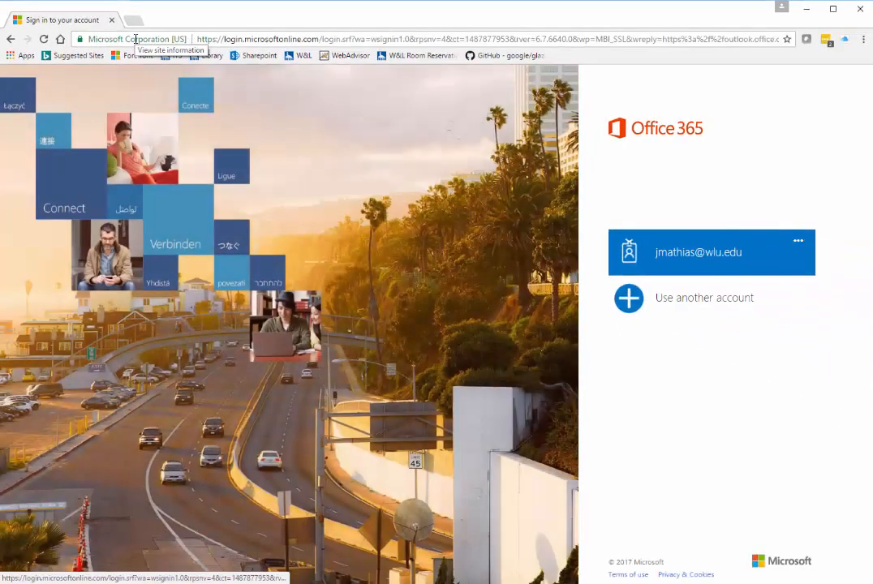
Sign in to Office 365 with the saved work account tile so the Outlook inbox loads.
click(697, 251)
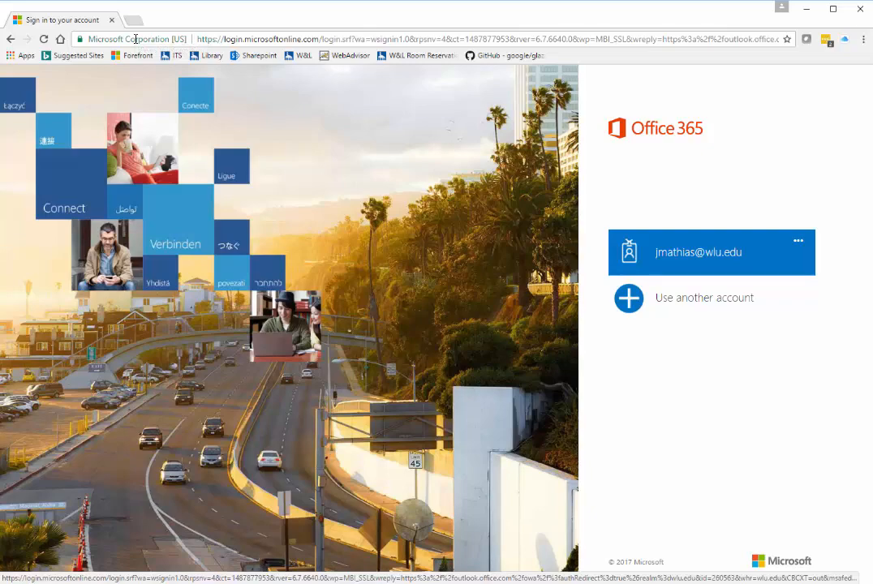
key(F11)
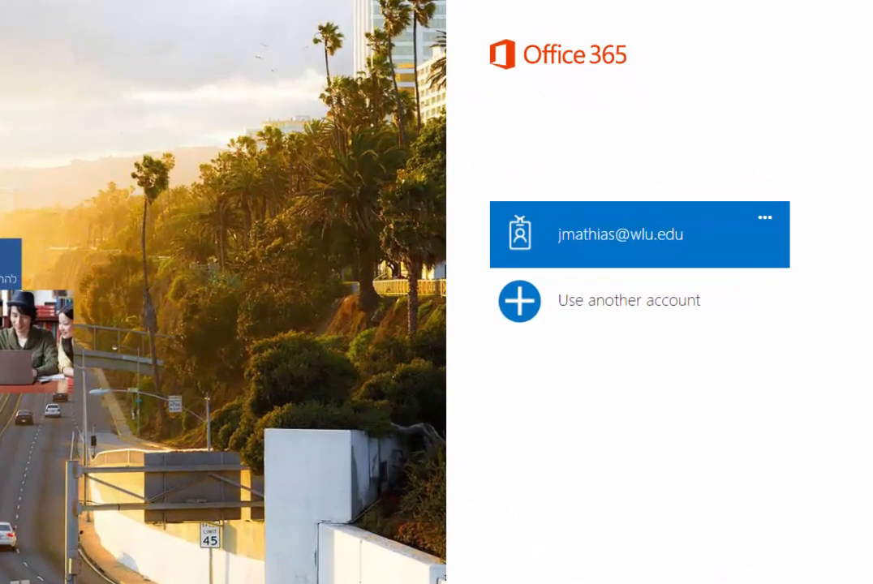
click(640, 234)
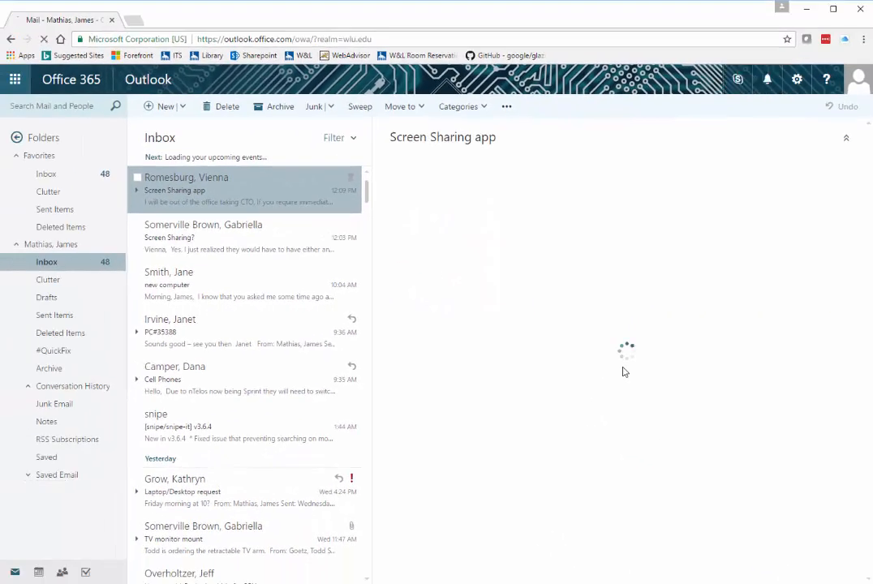
Reach the Mail options page from the gear settings panel under Your app settings.
click(187, 190)
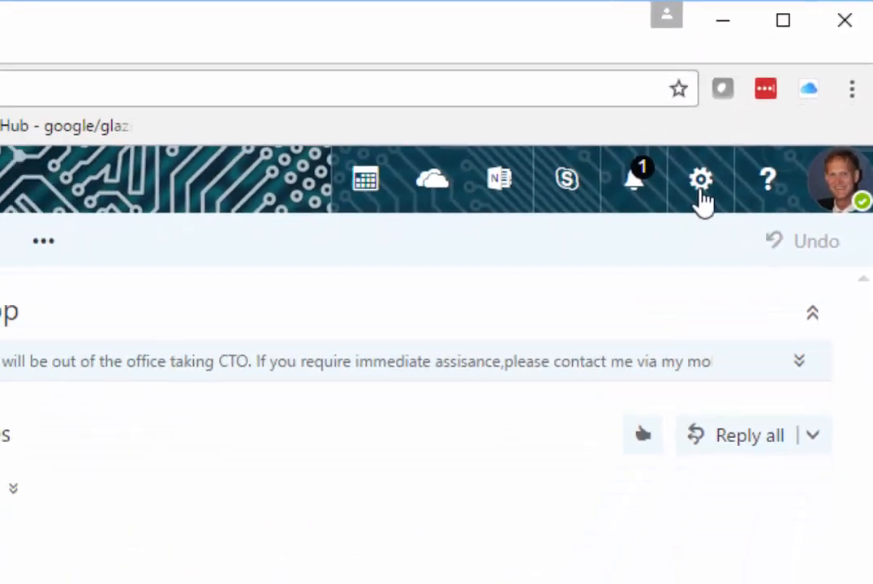
click(699, 179)
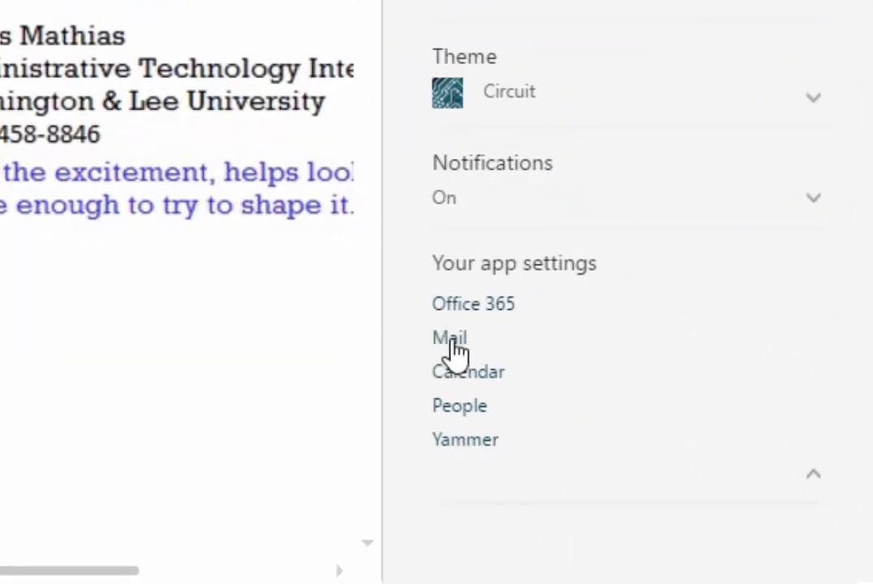
click(451, 338)
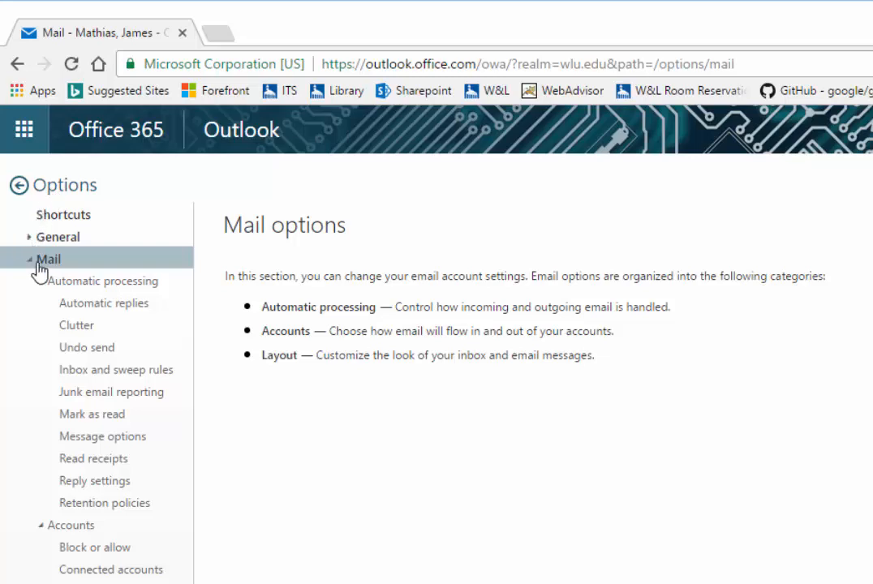
Expand General and show the Manage add-ins page listing 25Live, Action Items and Bing Maps.
click(58, 237)
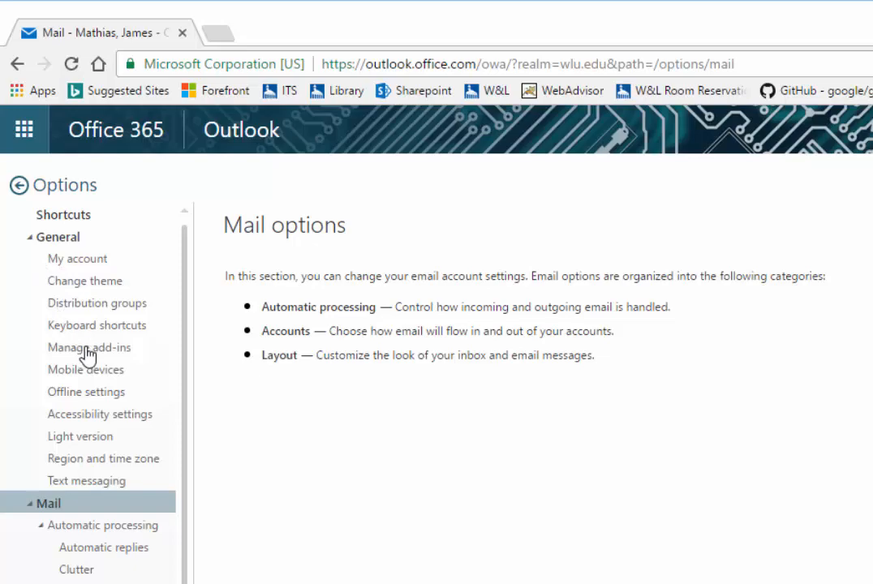
mouse_move(90, 347)
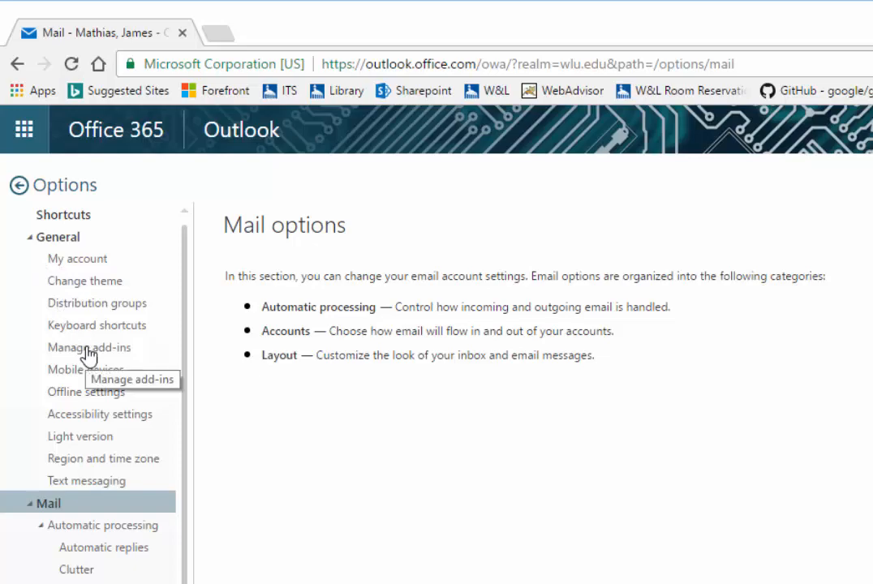
click(90, 348)
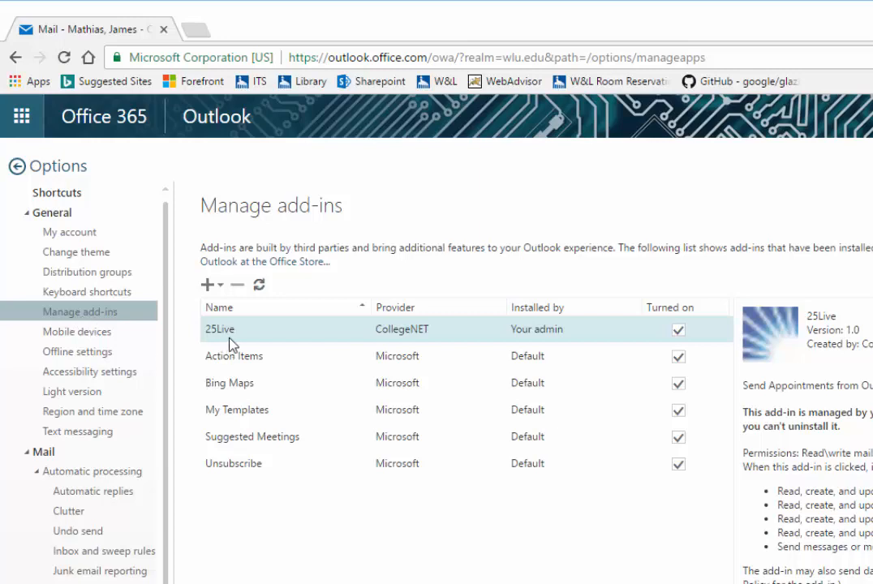
mouse_move(237, 334)
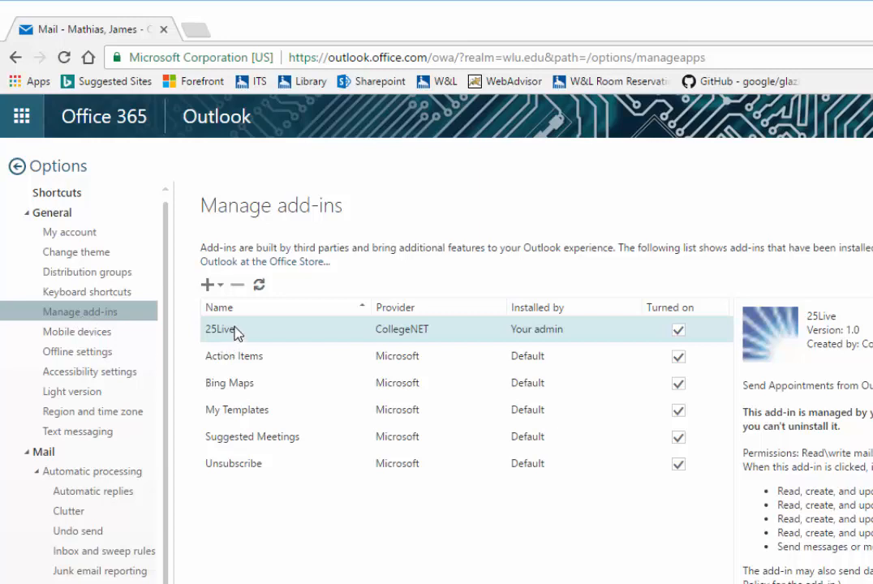
mouse_move(614, 349)
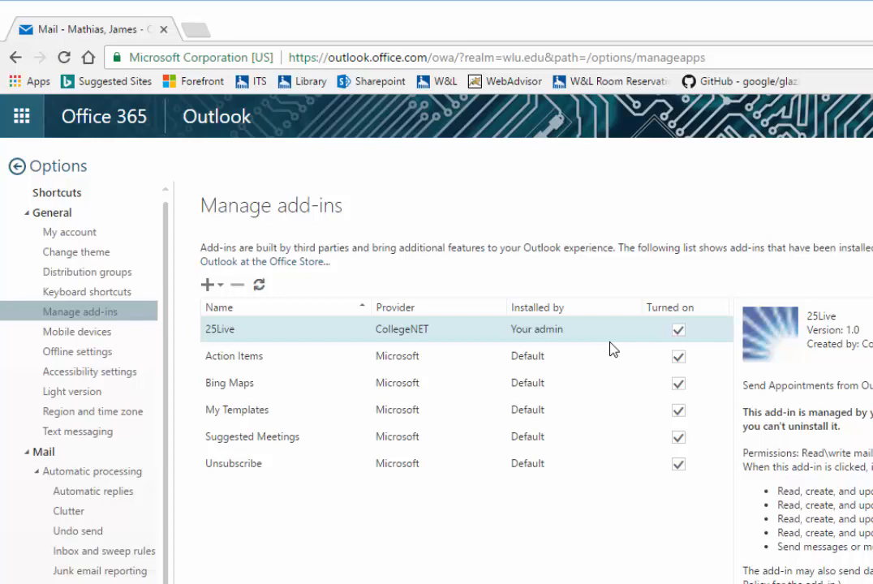
mouse_move(675, 351)
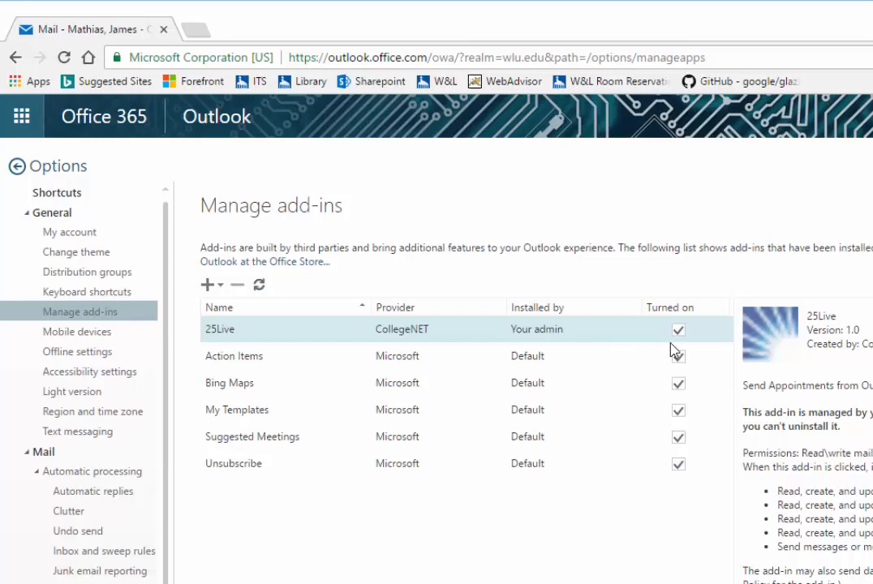
mouse_move(679, 329)
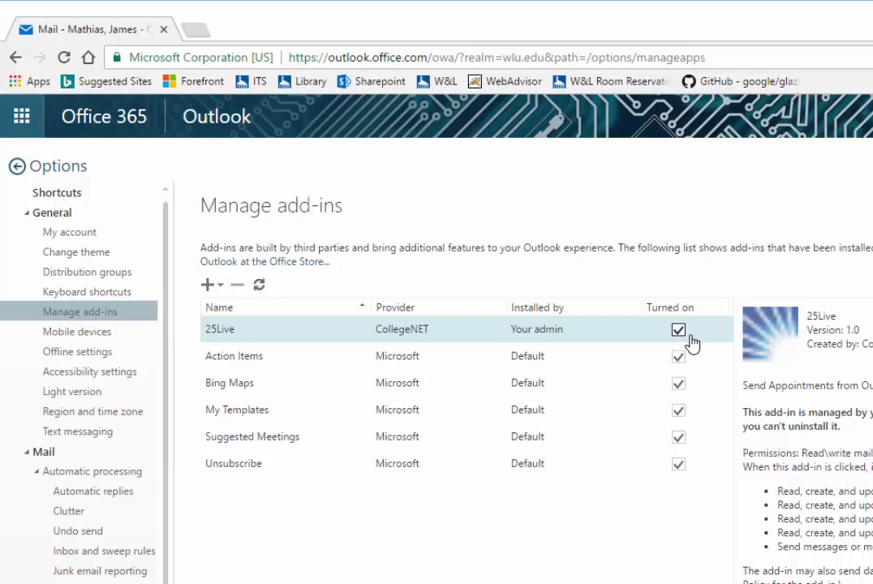
mouse_move(697, 341)
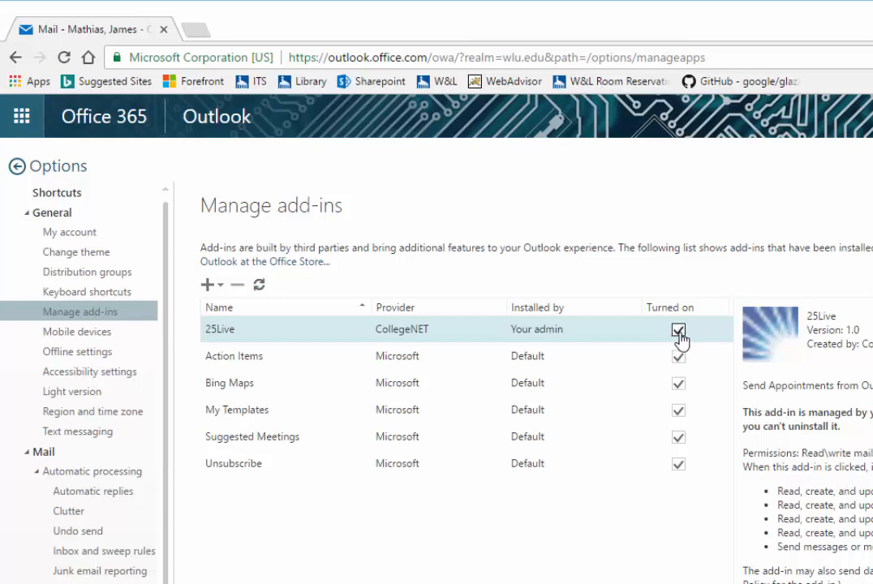
click(678, 330)
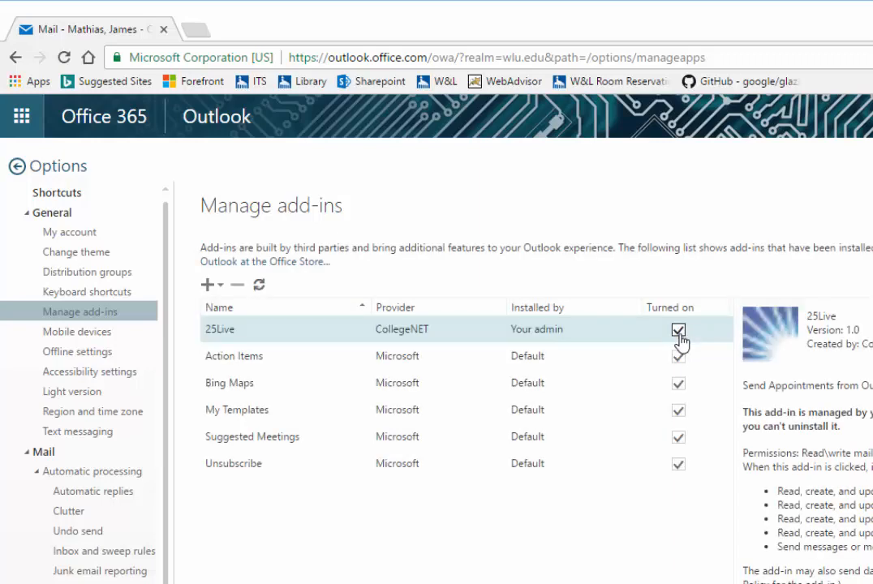
Show the account menu with presence status options and Sign out via the profile picture.
click(765, 112)
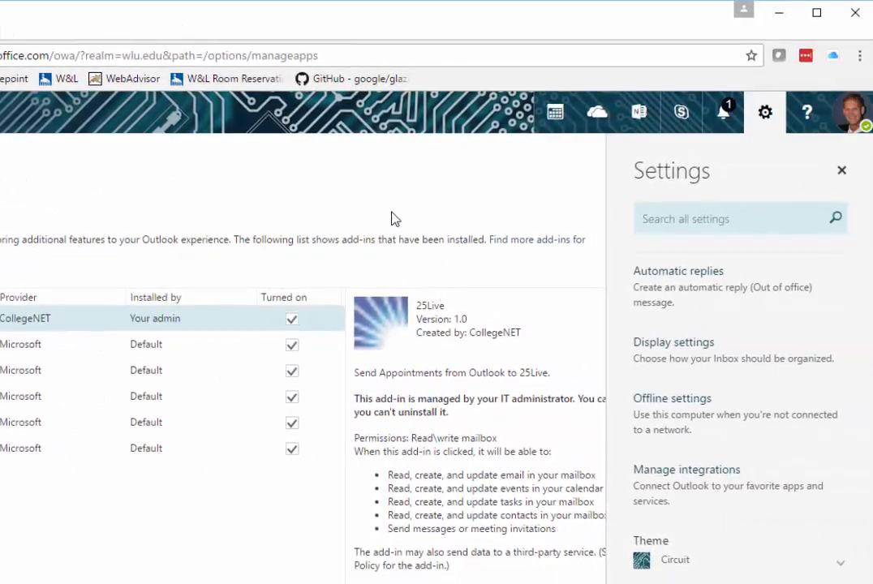
mouse_move(853, 110)
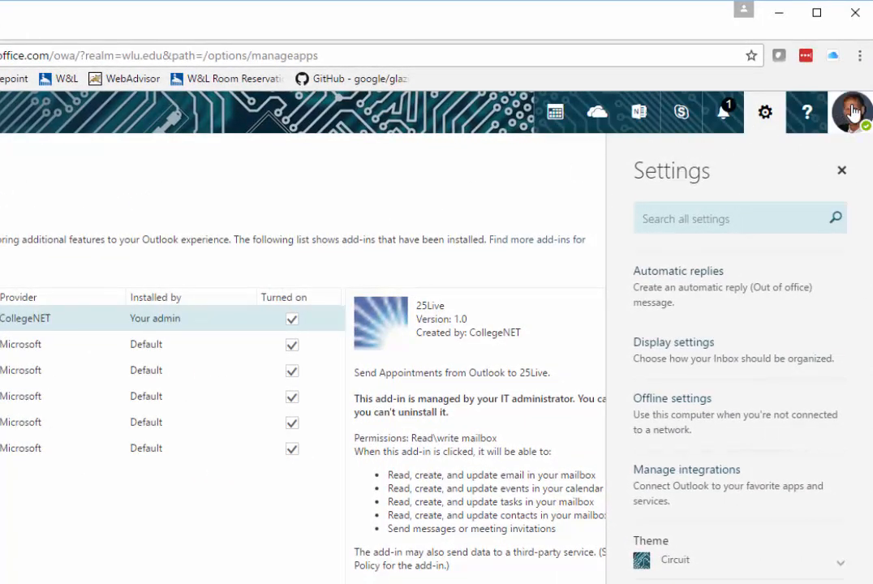
click(852, 112)
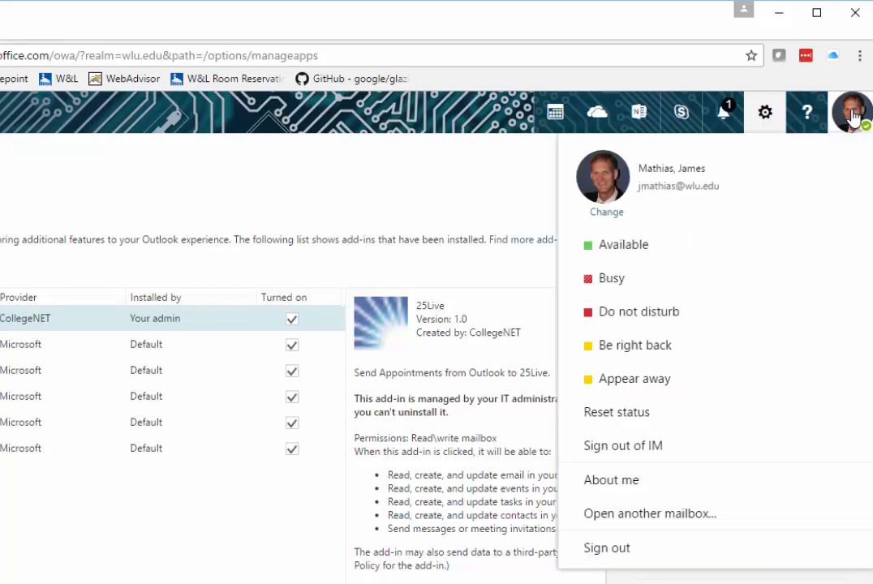